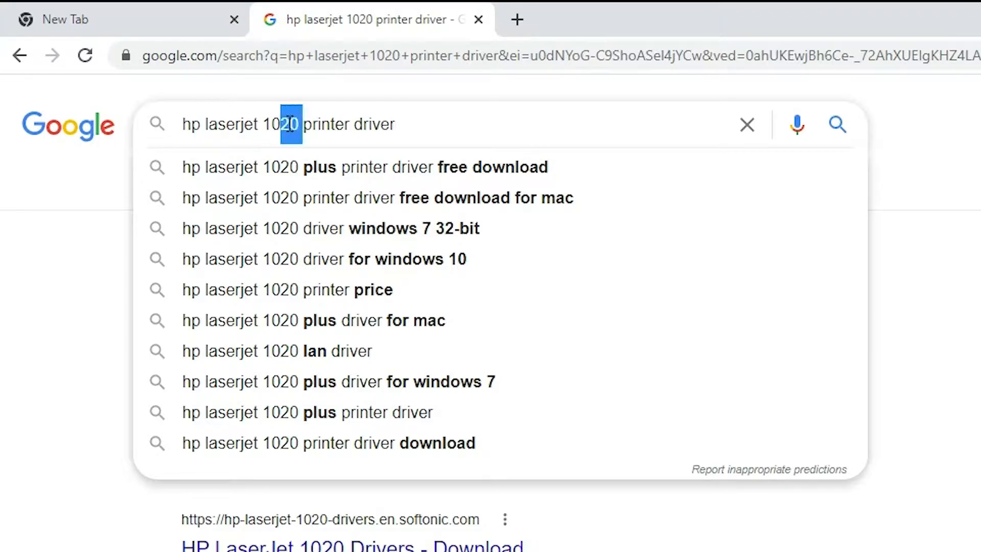
Step: Select the model number in the Google query to change it to 'hp laserjet 1020 printer driver'
double_click(281, 123)
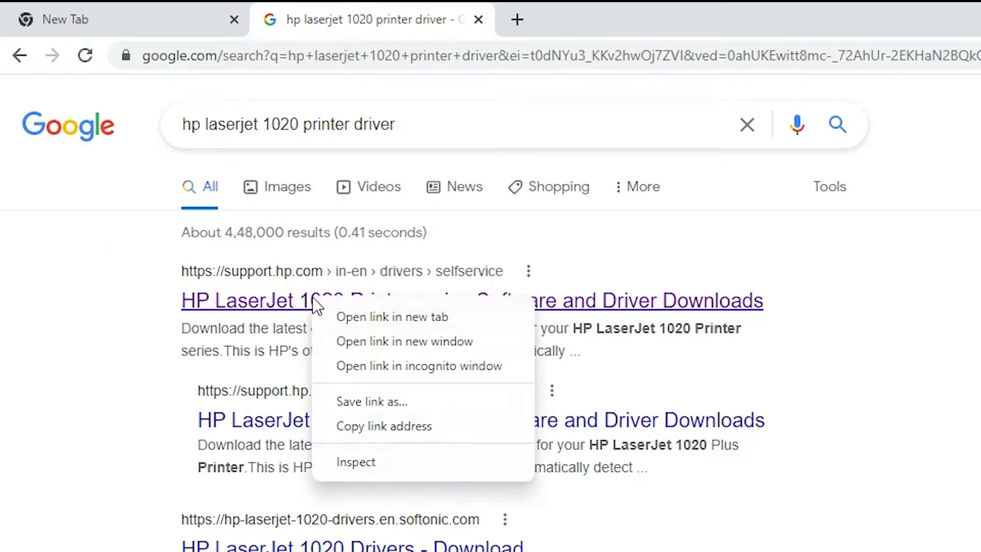
Step: Open HP's LaserJet 1020 support page in a new tab and scroll to the driver list
left_click(392, 316)
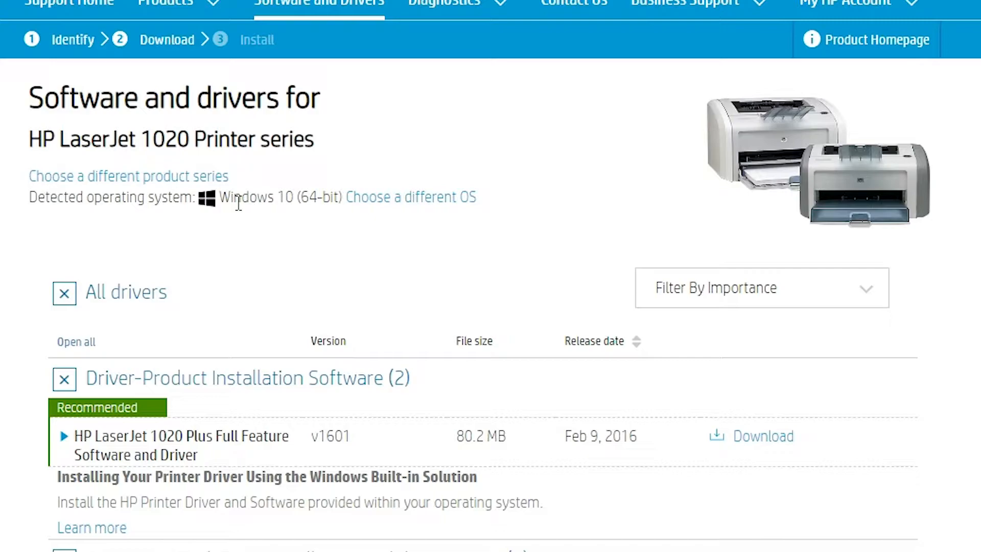
mouse_move(253, 78)
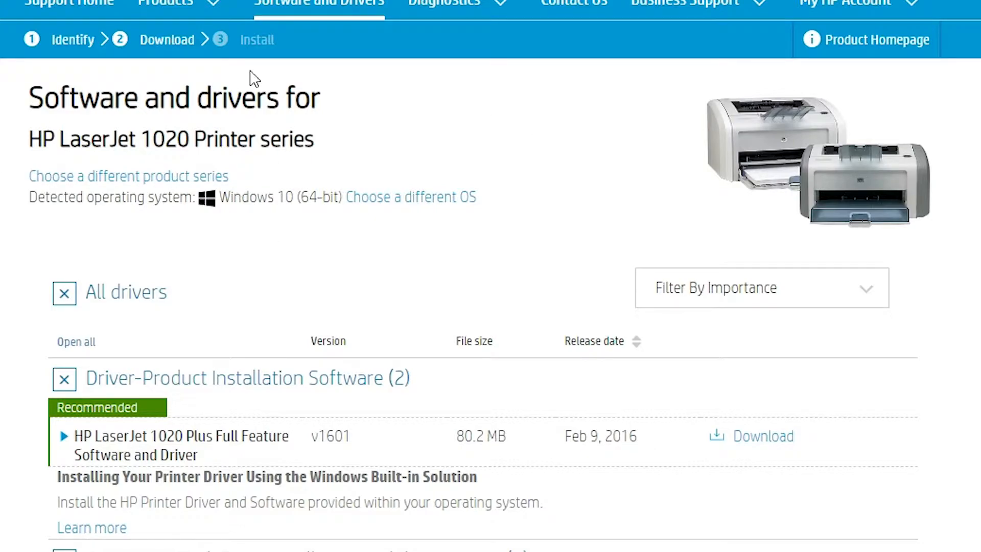
mouse_move(129, 132)
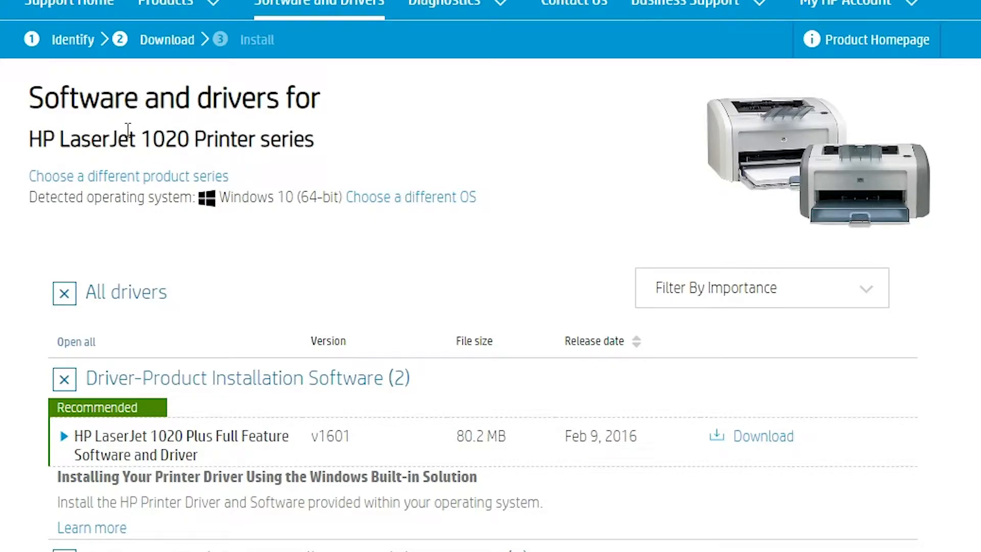
mouse_move(116, 432)
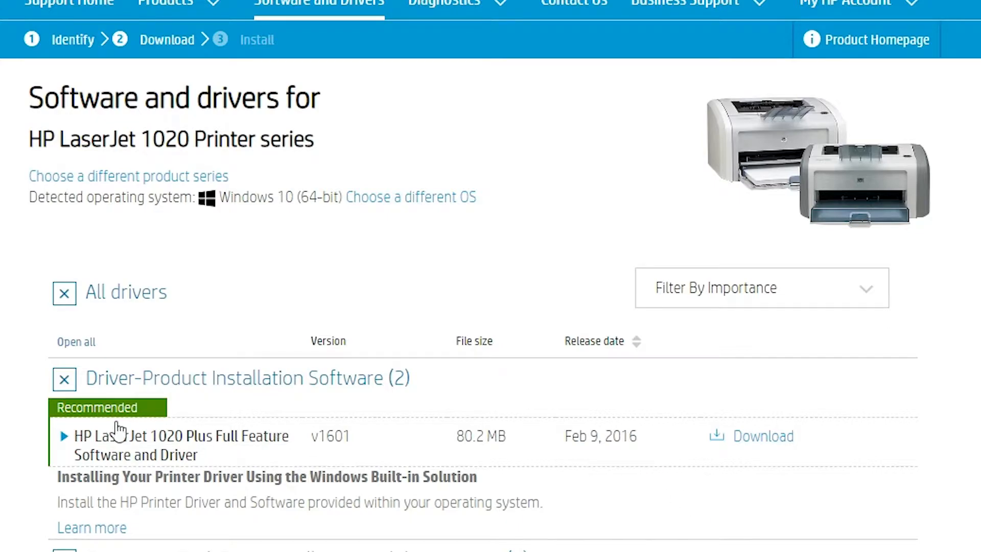
scroll("down", 3)
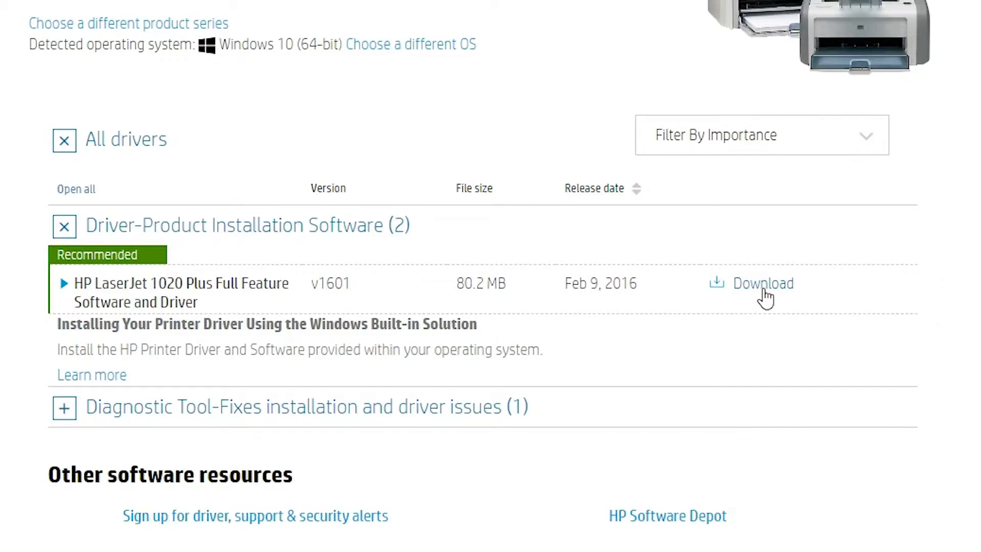
Step: Download the Full Feature Software and Driver package and show the .exe in its folder
left_click(762, 282)
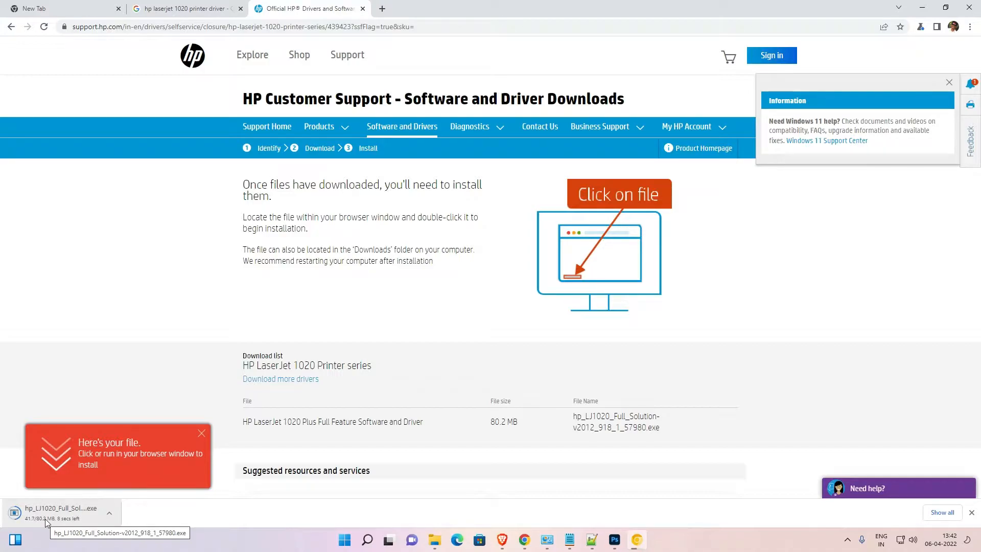
left_click(949, 82)
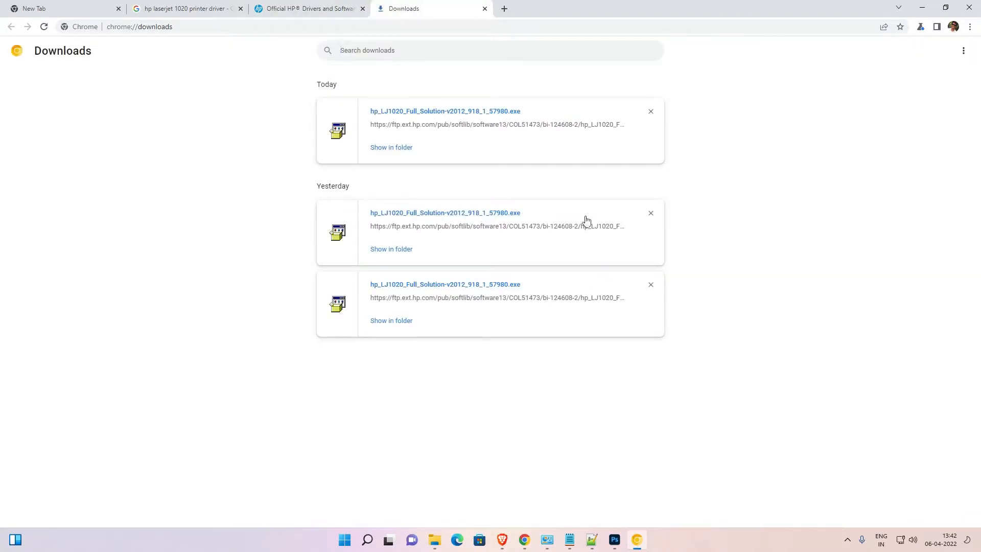
left_click(391, 147)
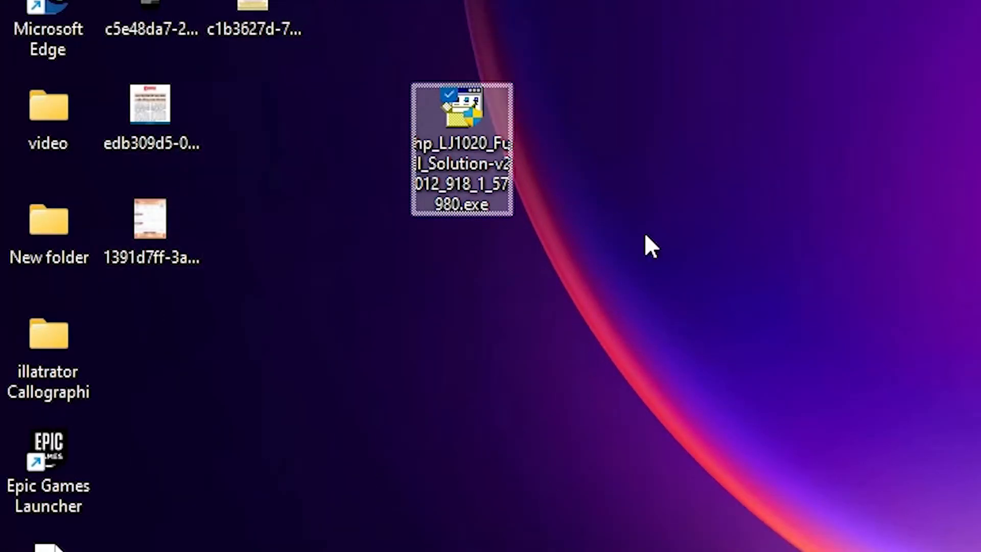
mouse_move(466, 144)
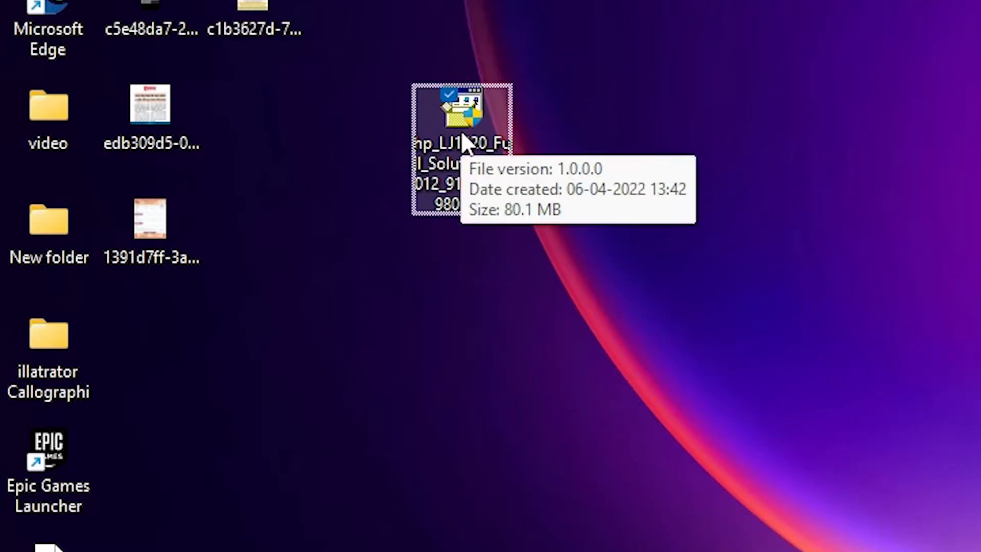
Step: Extract the installer with WinRAR into the hp_LJ1020_Full_Solution-v2012_918_1_57980 folder on the desktop
right_click(462, 113)
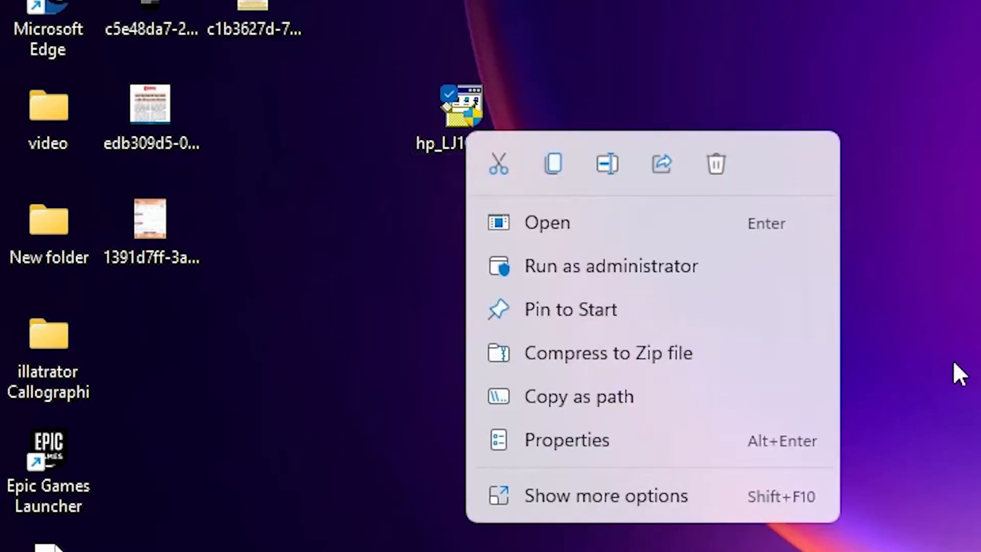
left_click(605, 495)
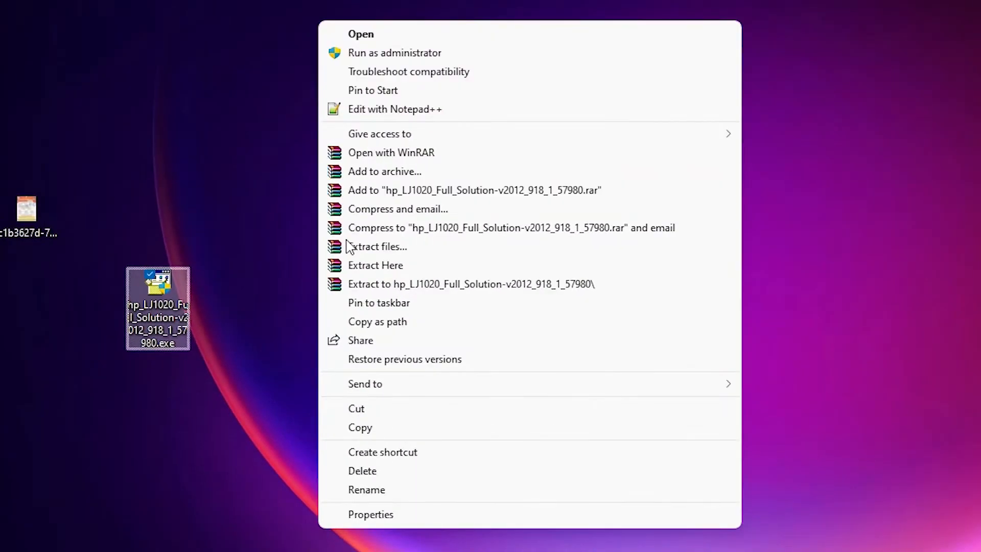
left_click(376, 246)
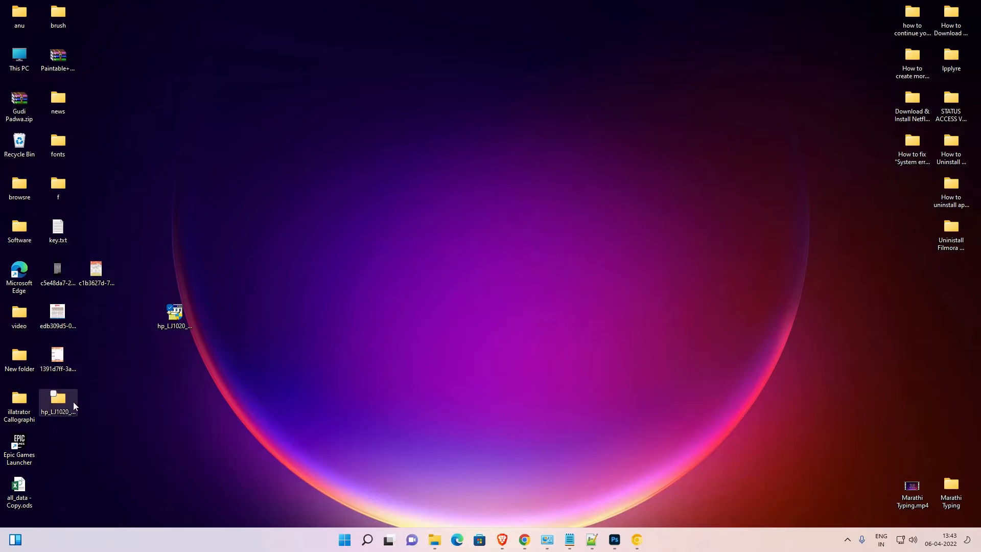
double_click(57, 399)
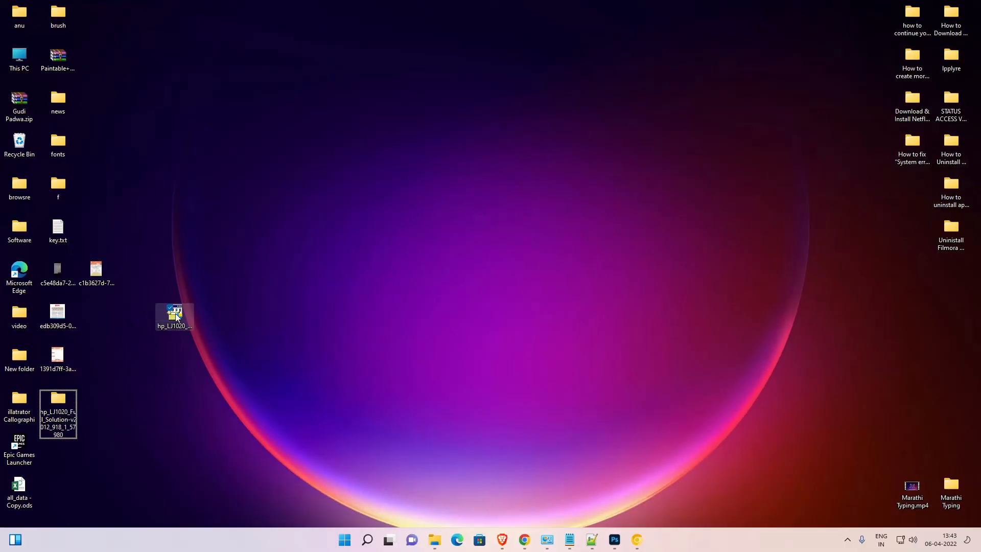
left_click_drag(174, 316, 98, 328)
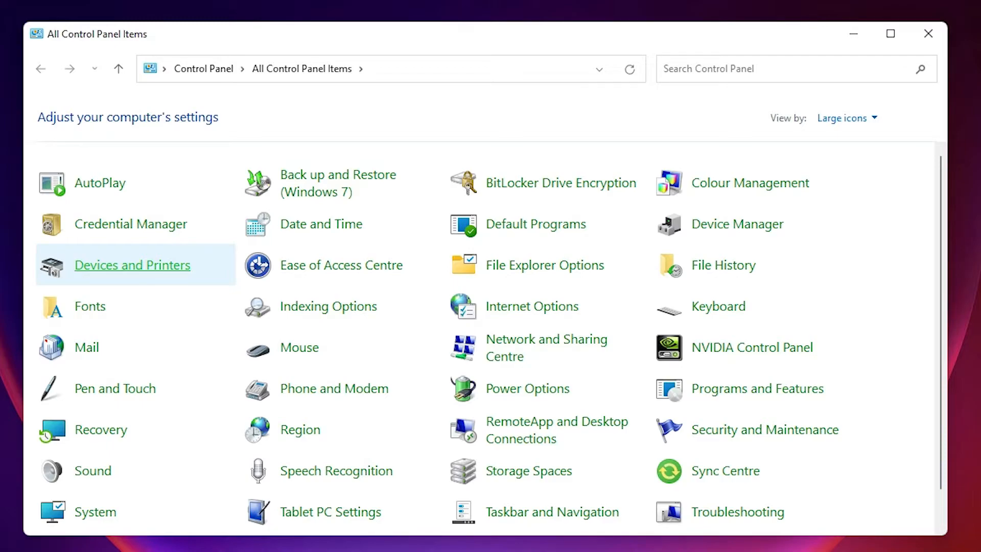
Step: Open Devices and Printers from All Control Panel Items
double_click(131, 264)
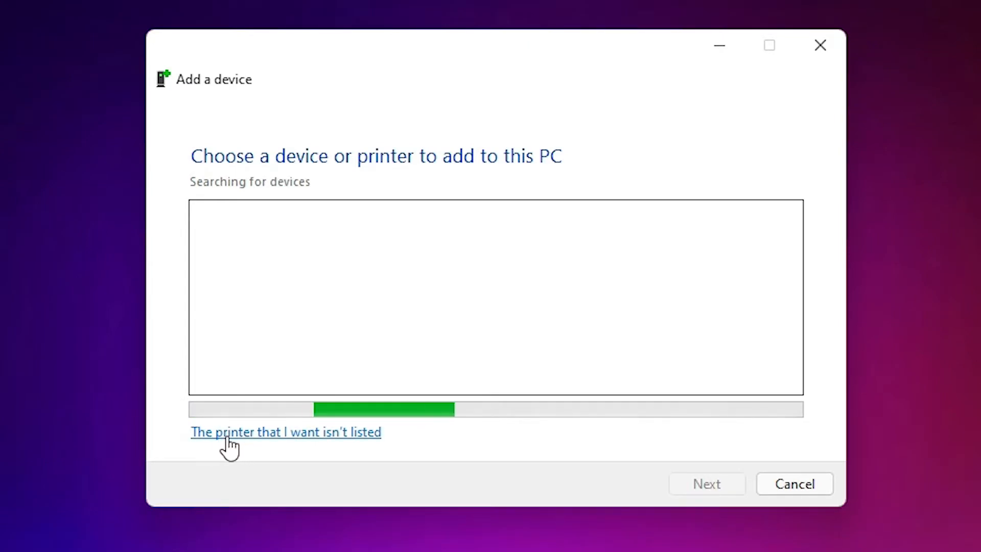
mouse_move(318, 441)
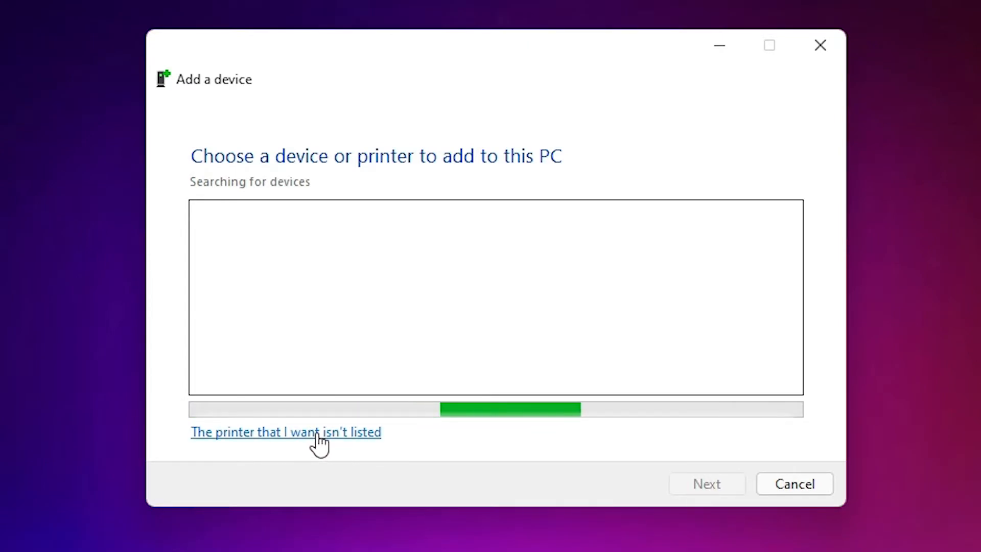
Step: Add a local printer manually on the existing USB001 virtual USB port and continue to driver selection
left_click(286, 431)
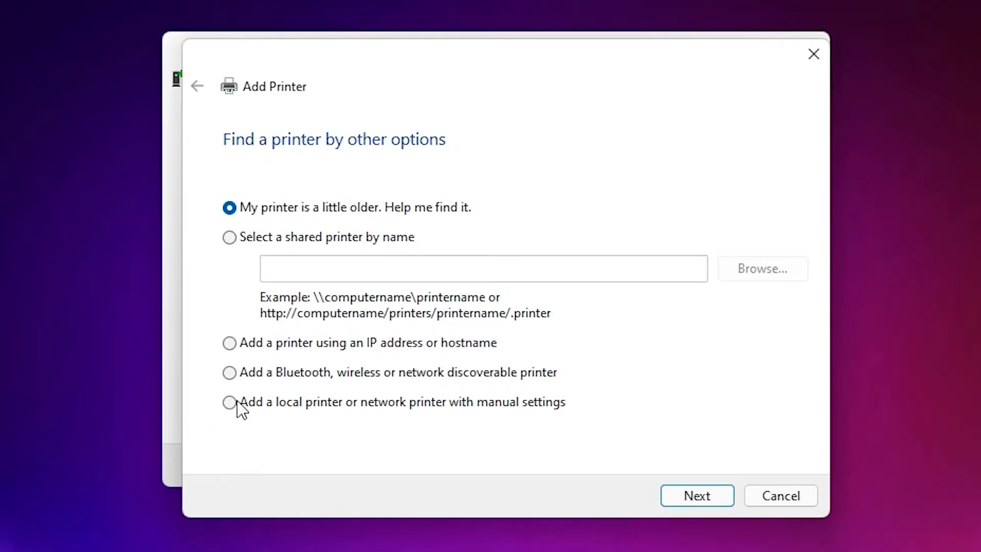
left_click(229, 401)
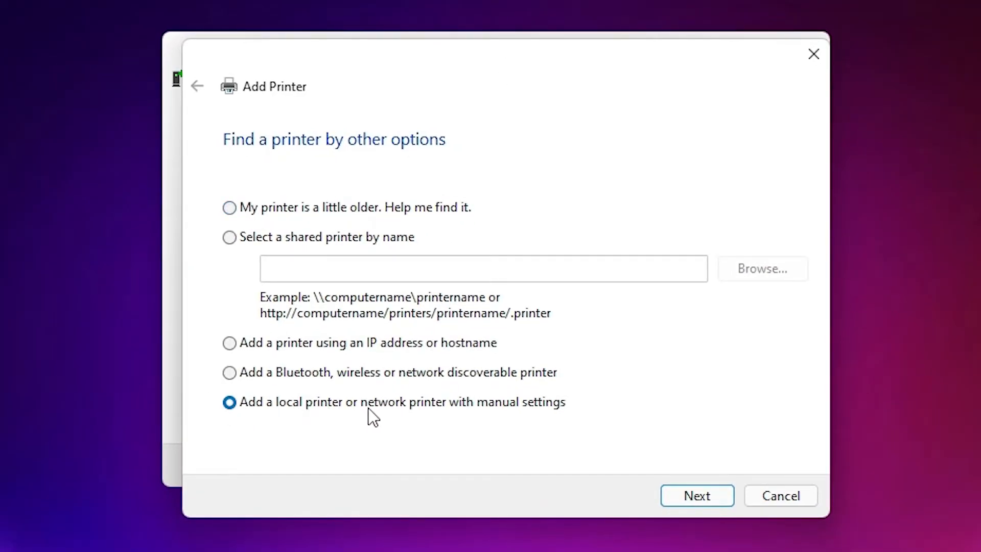
mouse_move(655, 468)
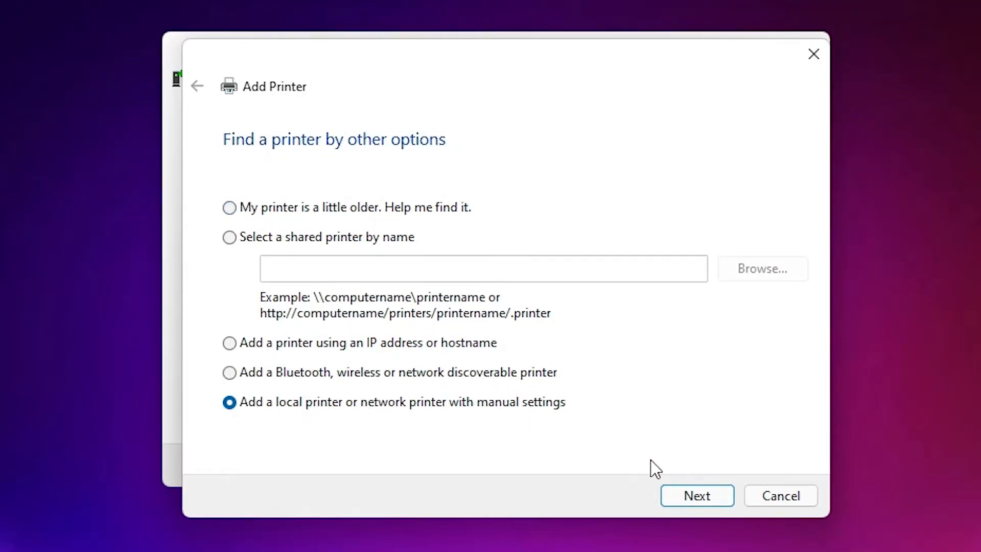
left_click(696, 495)
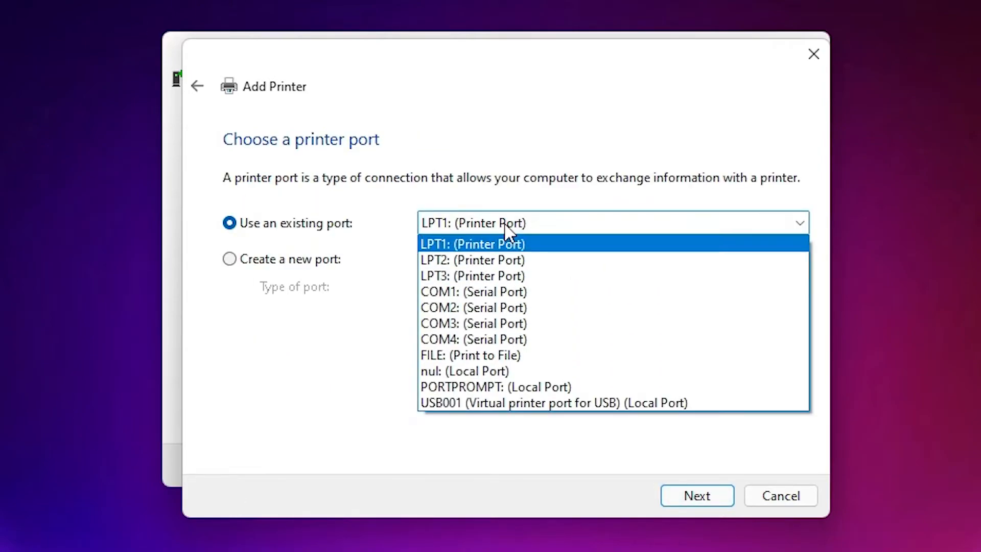
mouse_move(474, 339)
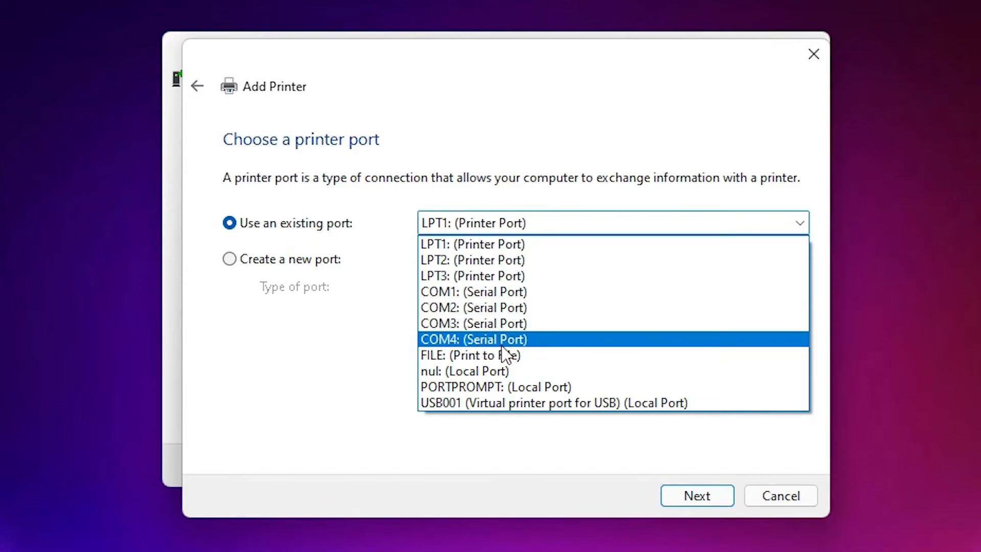
mouse_move(587, 403)
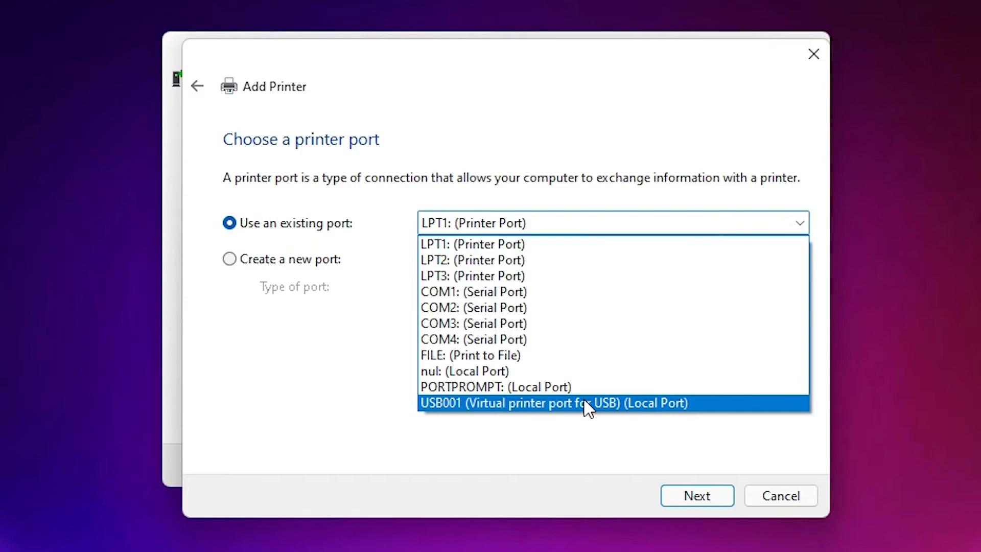
left_click(552, 403)
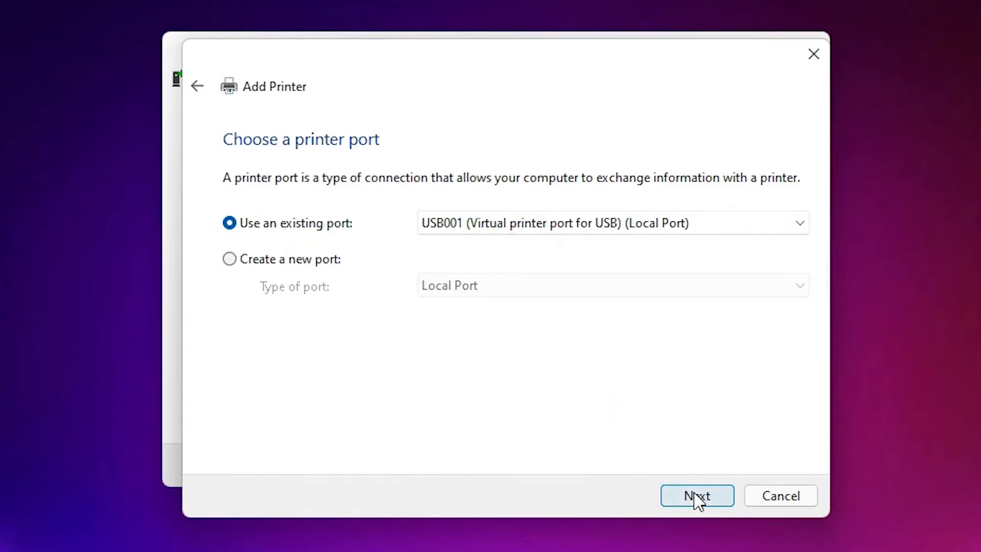
left_click(697, 495)
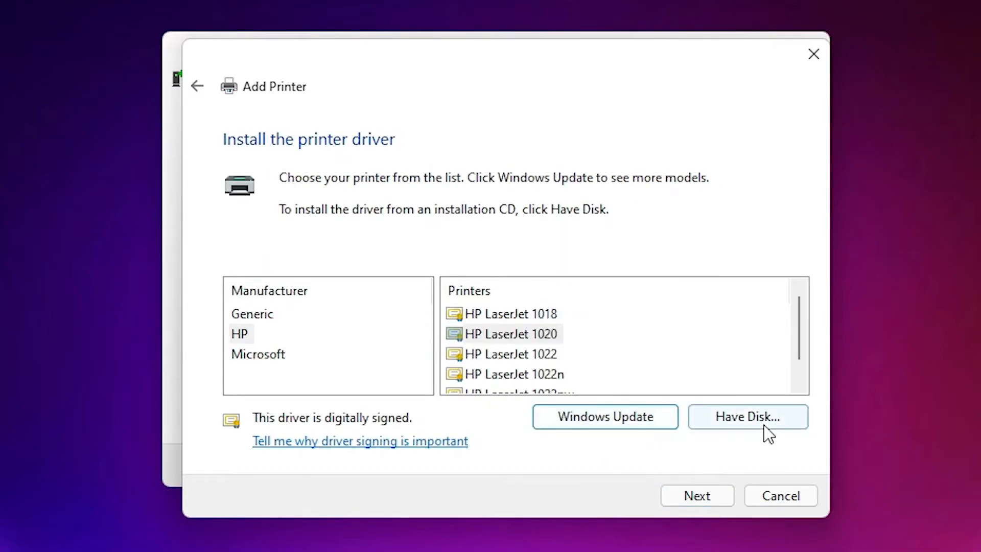
Step: Via Have Disk, load HPLJ1020.INF from the extracted hp_LJ1020 folder on the desktop
left_click(746, 417)
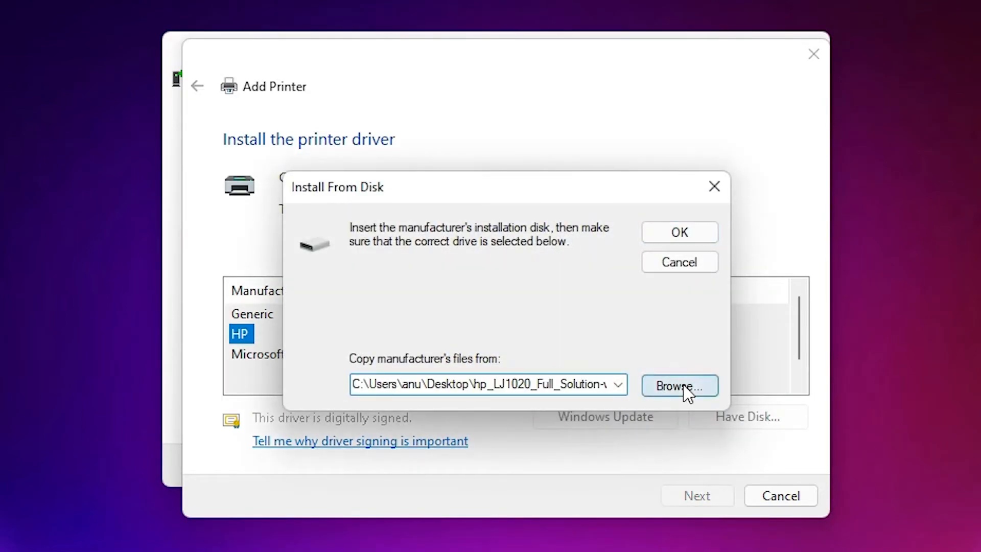
left_click(678, 386)
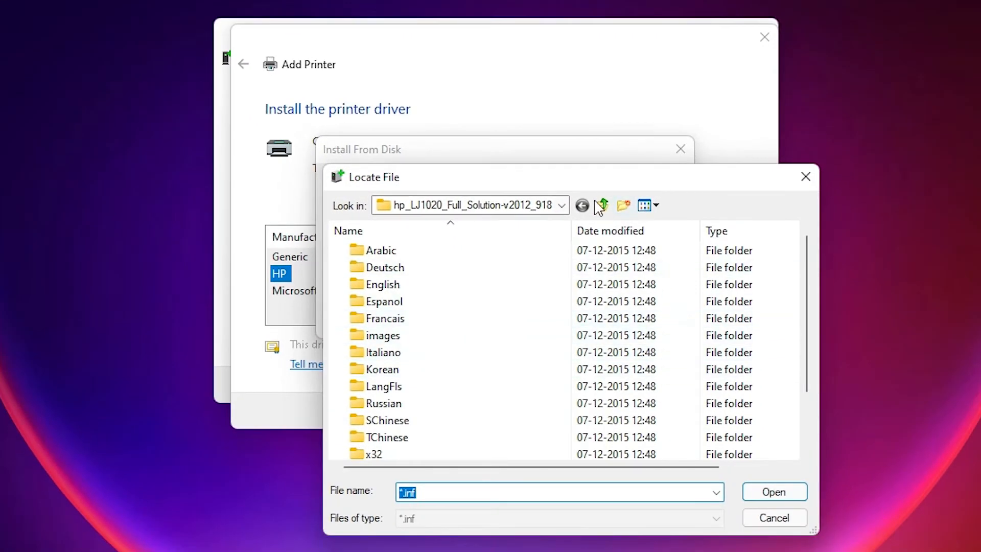
left_click(560, 205)
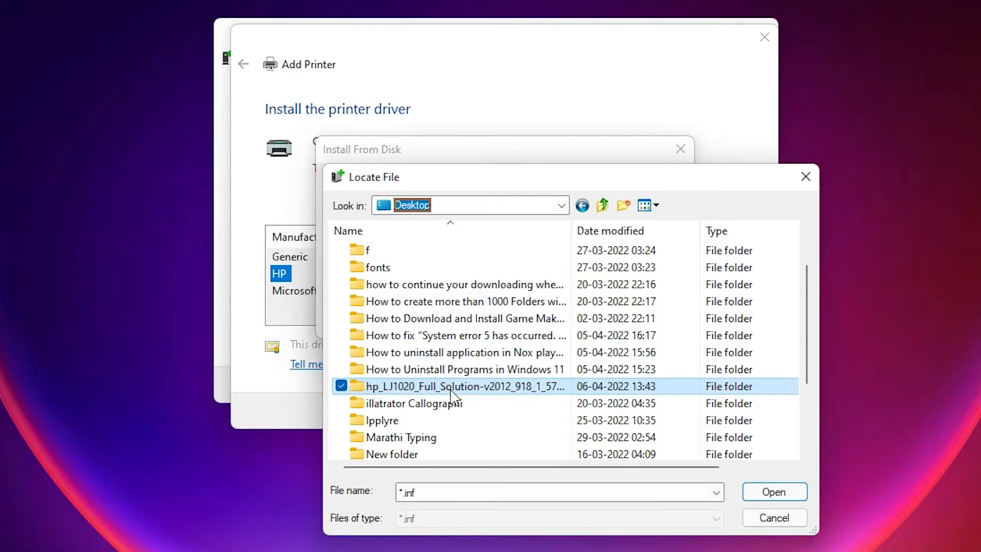
double_click(451, 386)
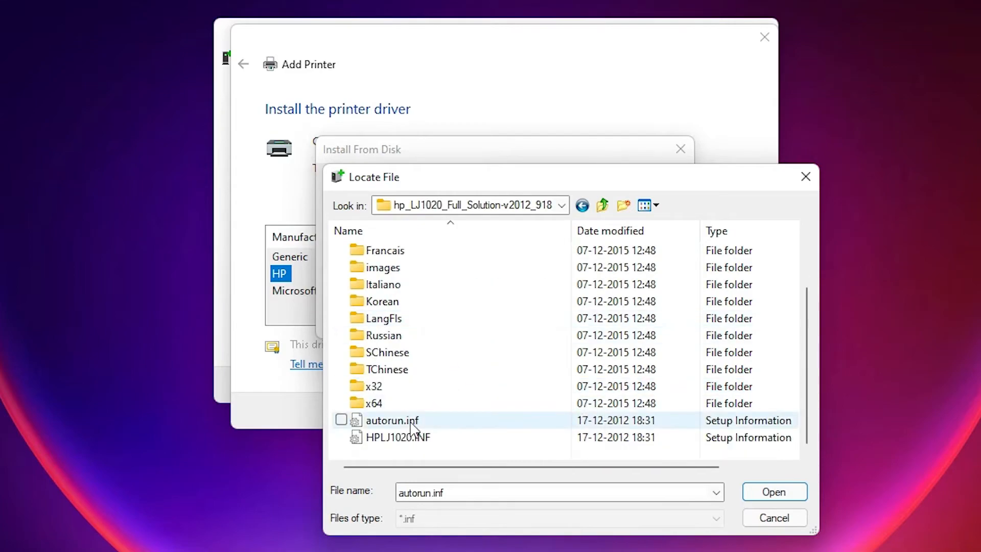
left_click(341, 420)
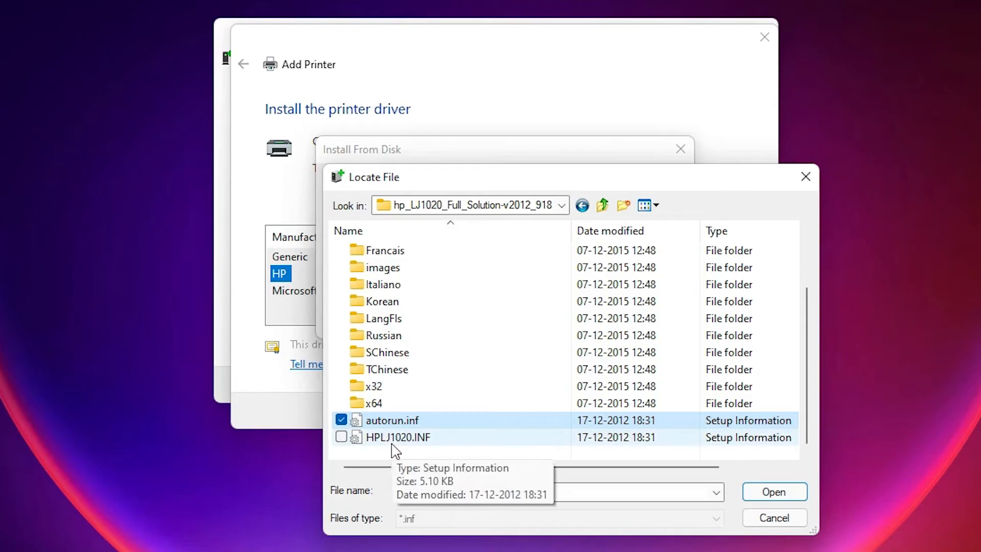
mouse_move(419, 448)
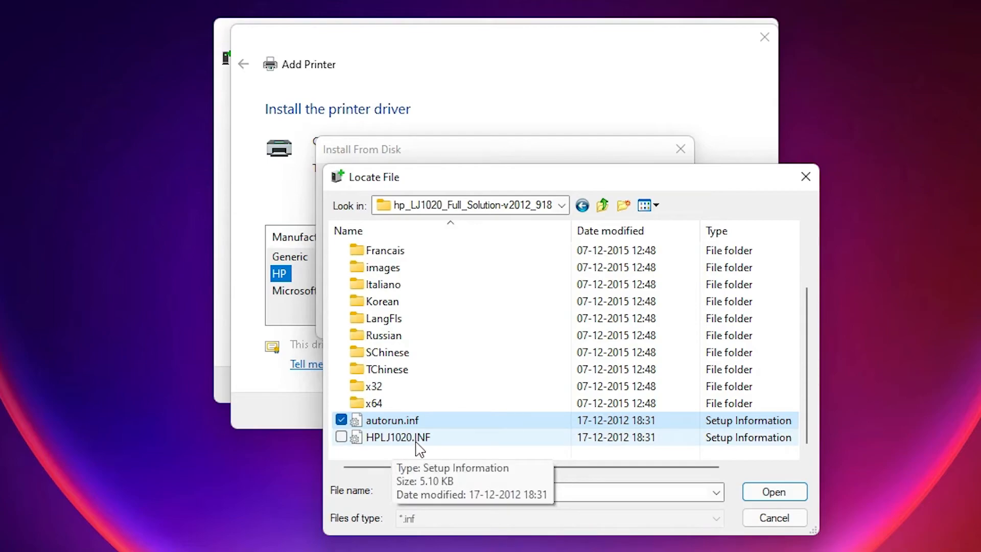
left_click(398, 437)
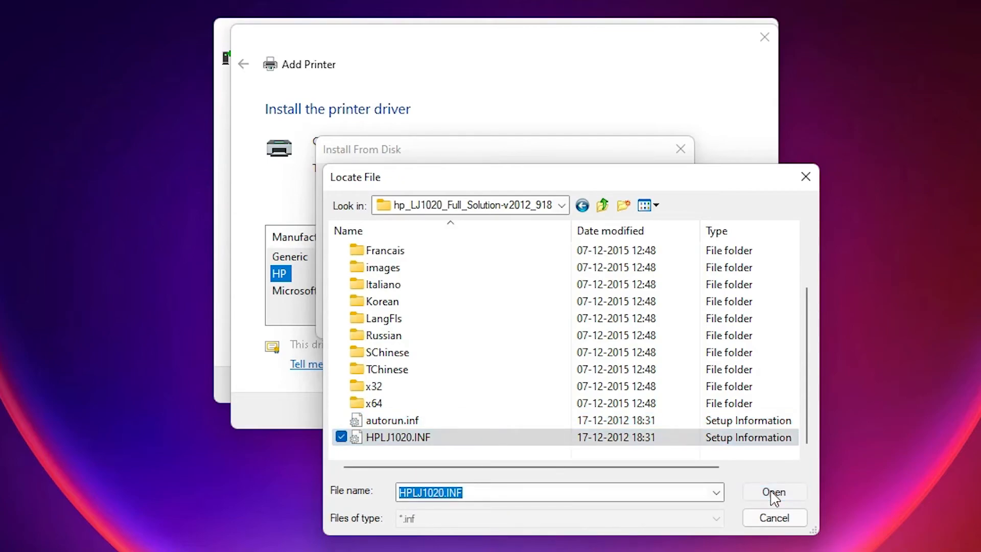
left_click(773, 491)
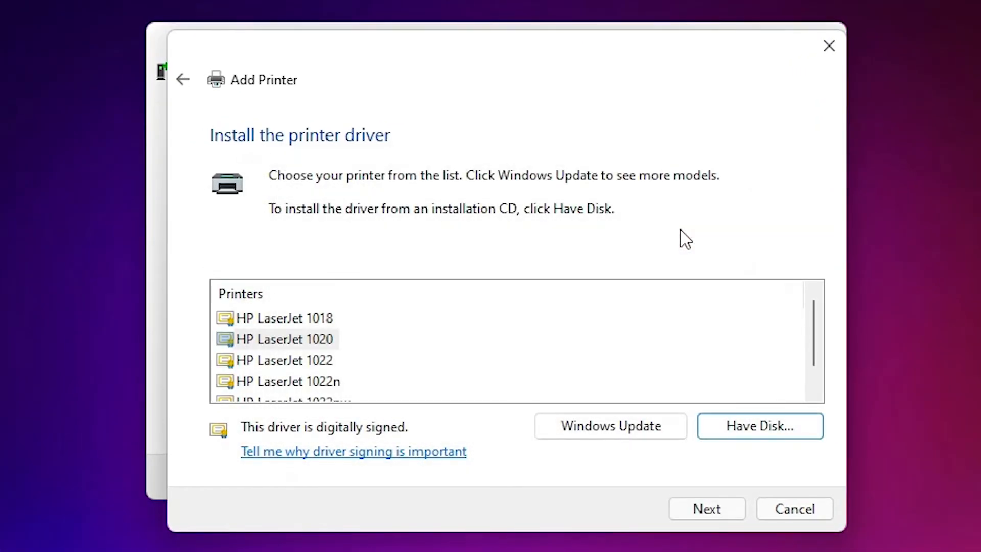
mouse_move(307, 374)
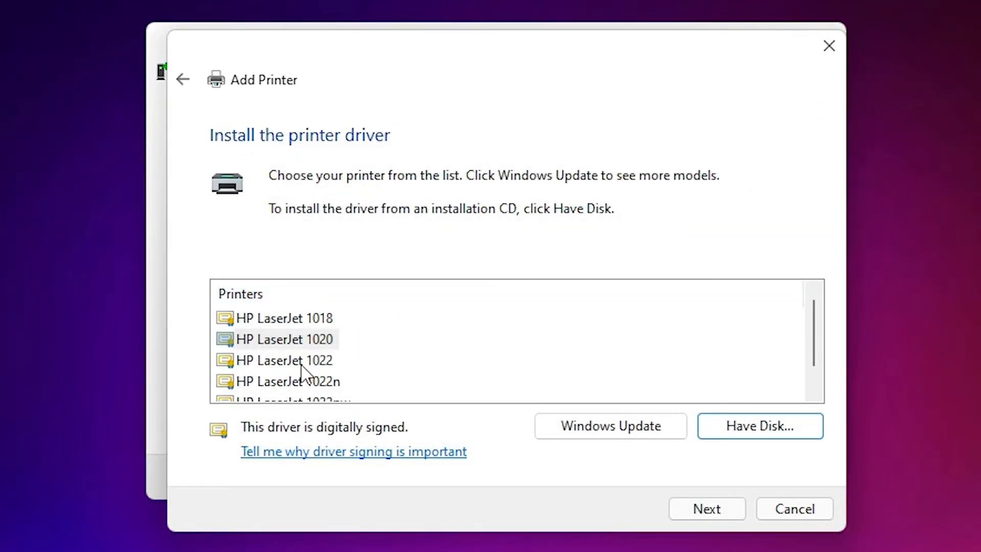
mouse_move(320, 366)
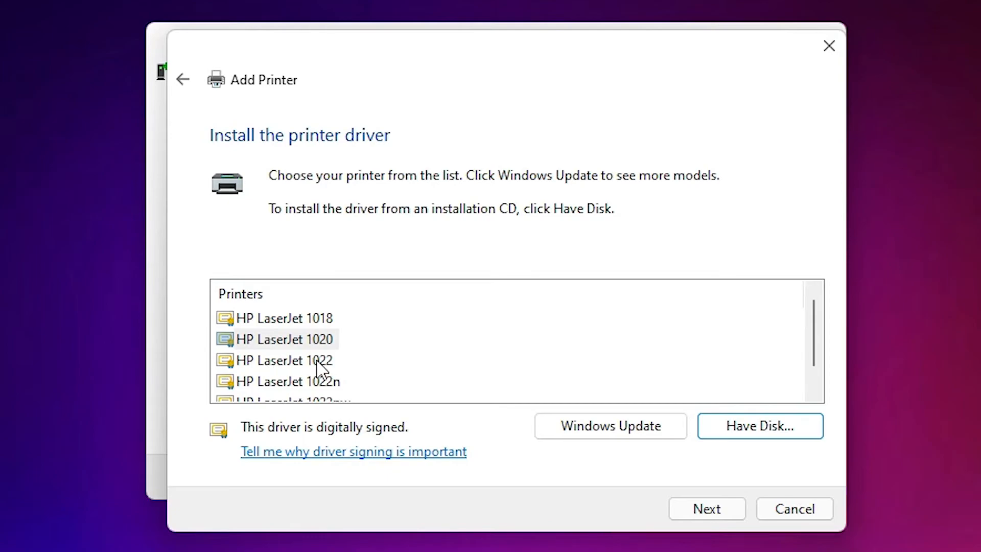
Step: Choose the HP LaserJet 1022 model and add it with the default printer name
left_click(284, 359)
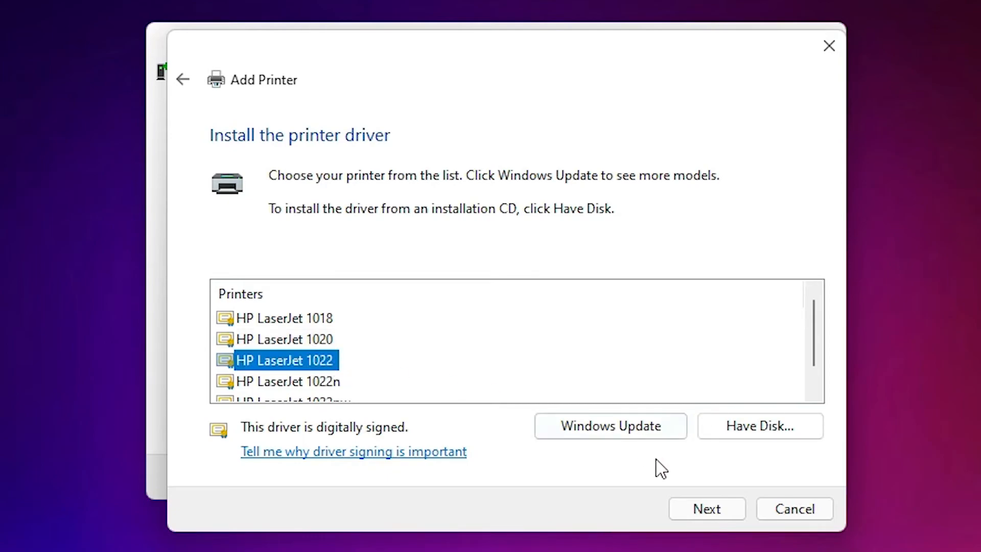
left_click(706, 508)
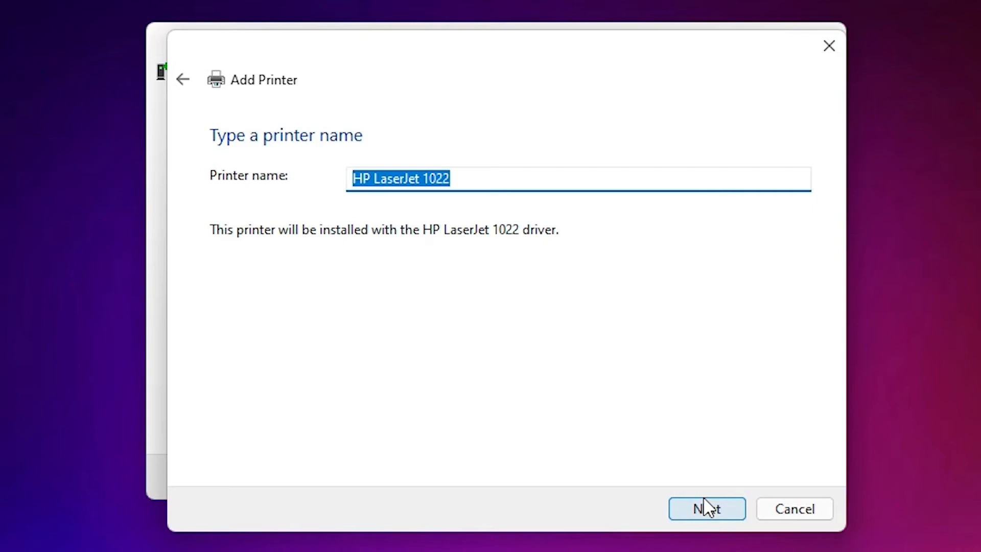
left_click(706, 508)
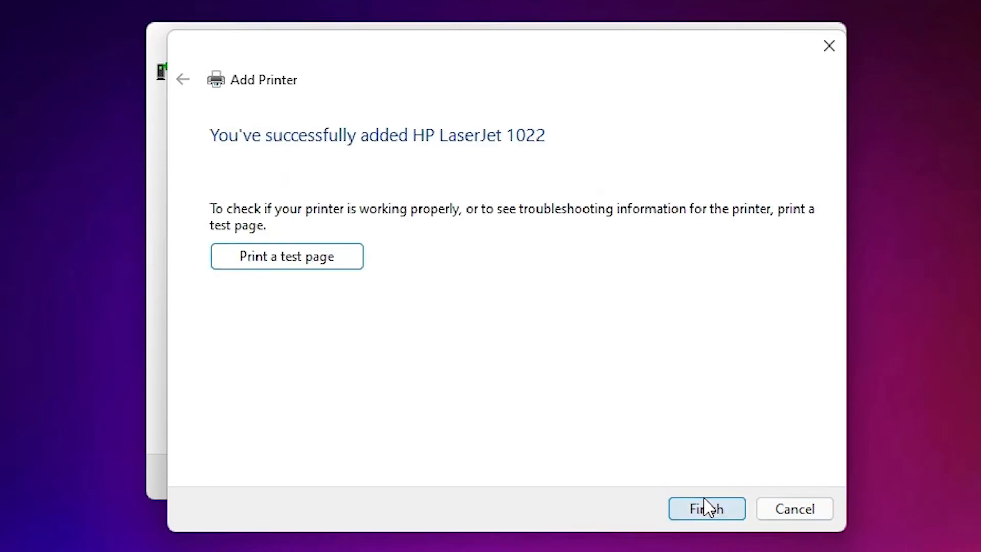
mouse_move(179, 395)
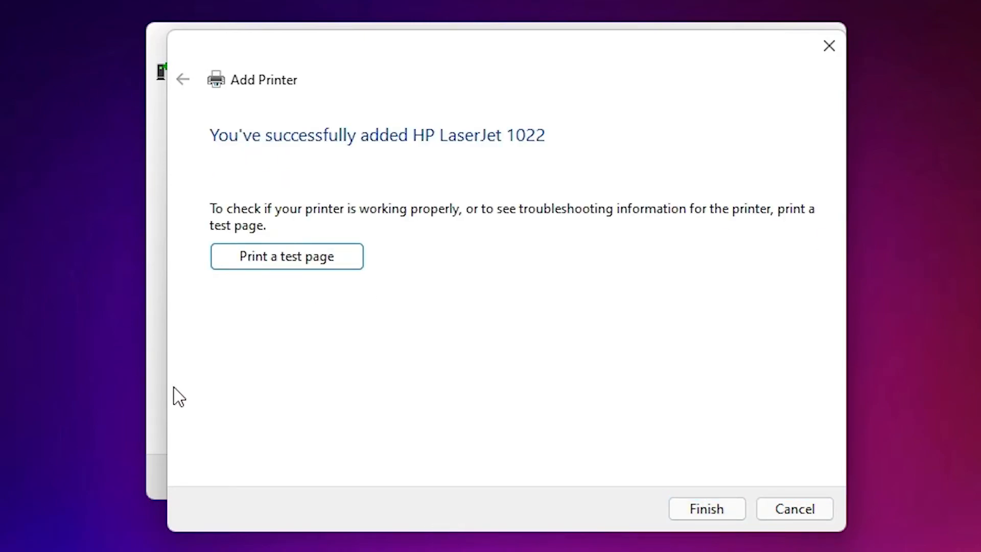
mouse_move(430, 280)
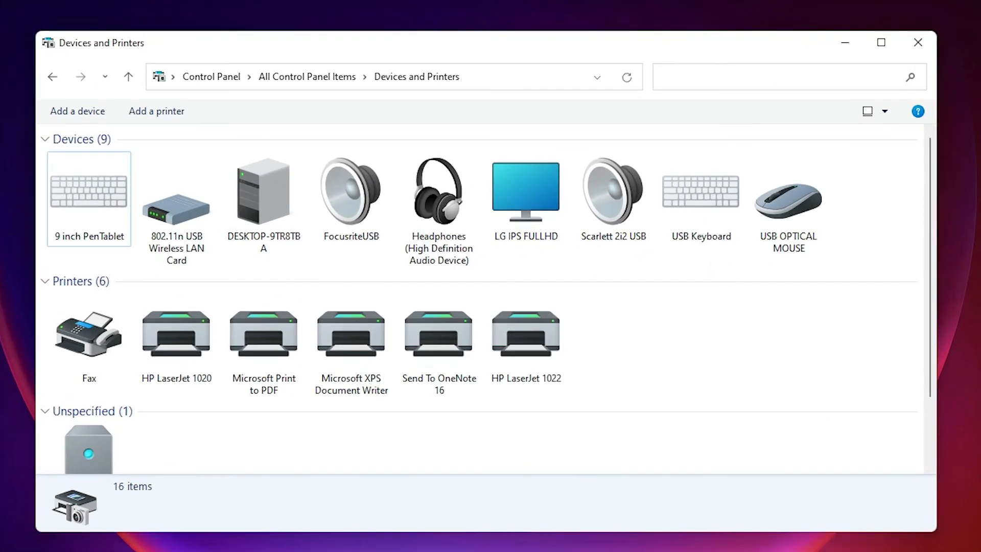
mouse_move(541, 277)
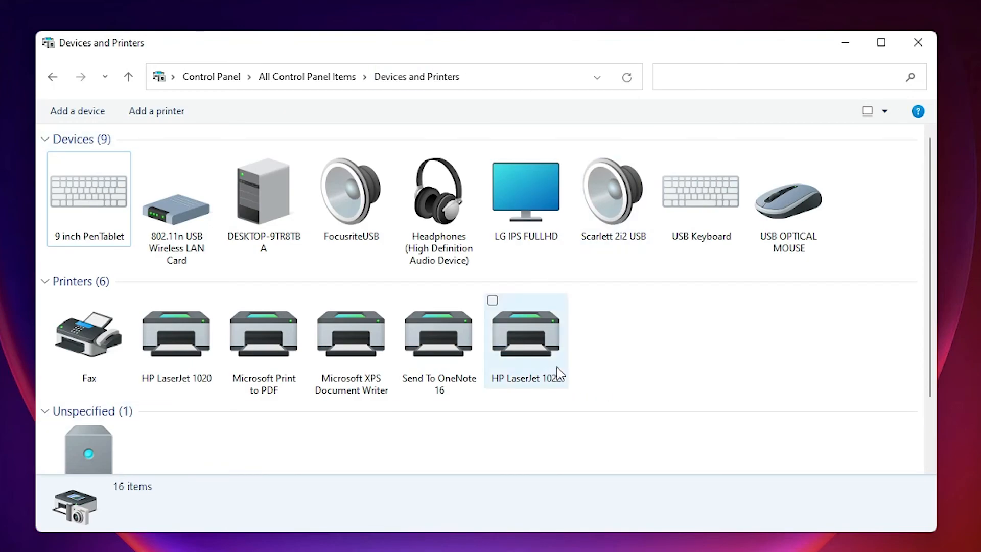
Step: Show the status details of the new HP LaserJet 1022 in Devices and Printers
left_click(526, 337)
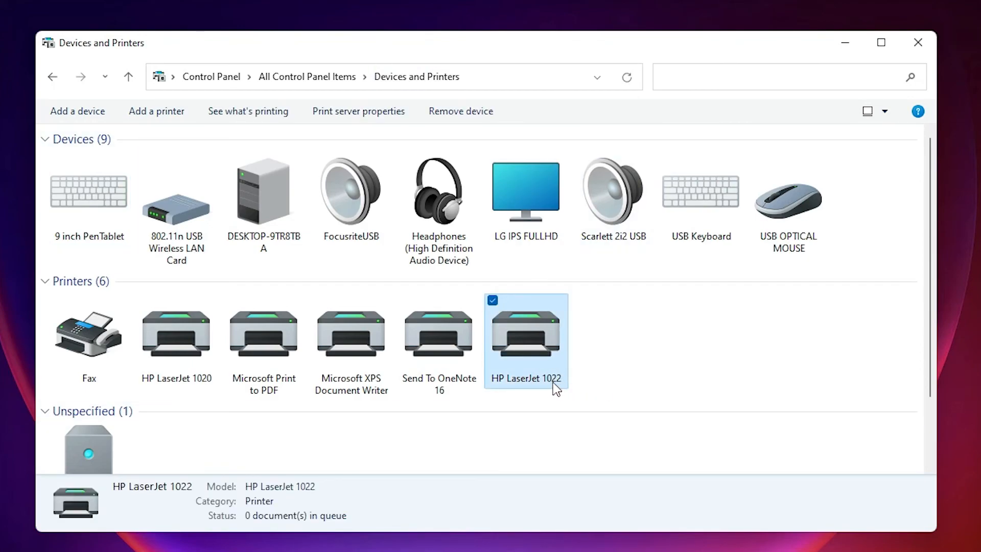